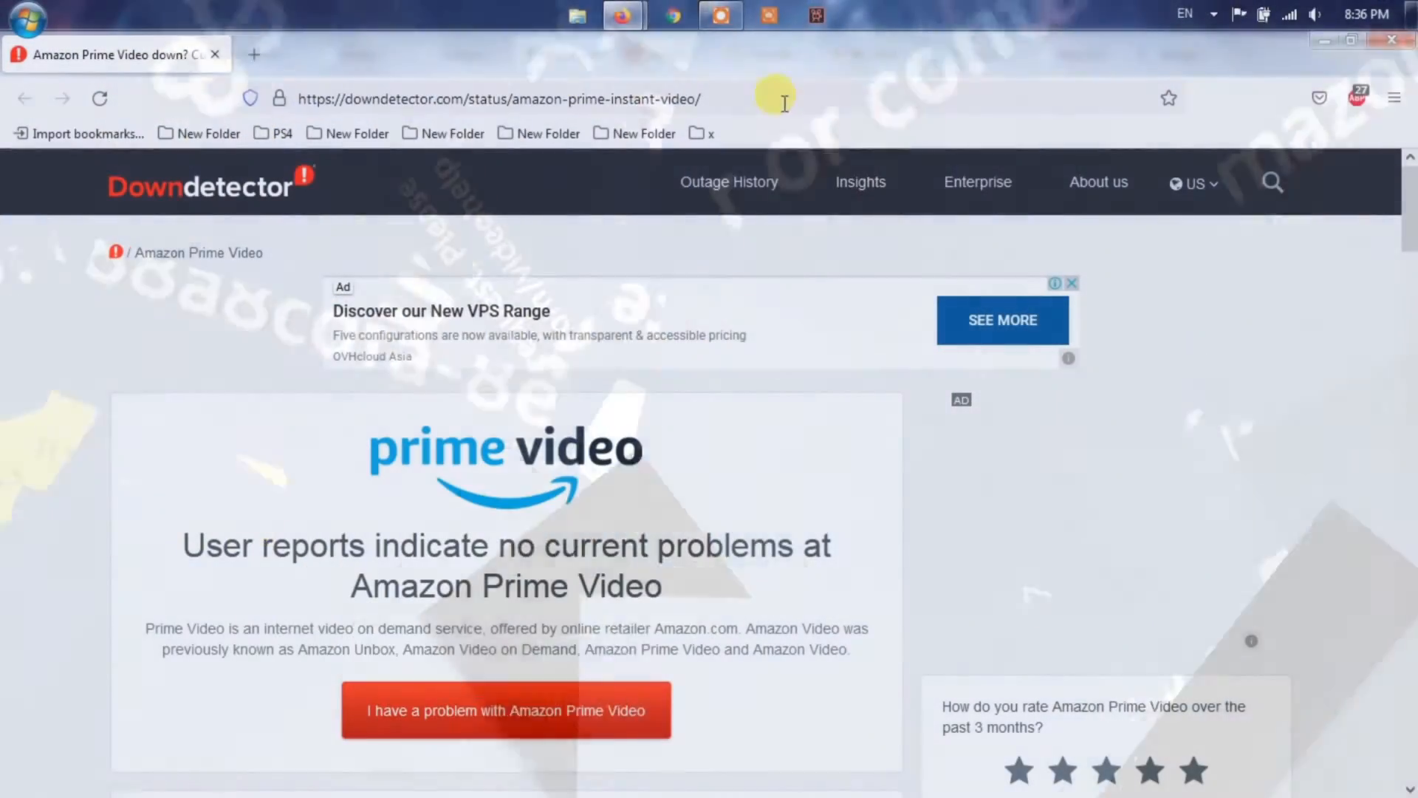
Scroll through the page before returning to the Amazon sign-in form
scroll(down, 3)
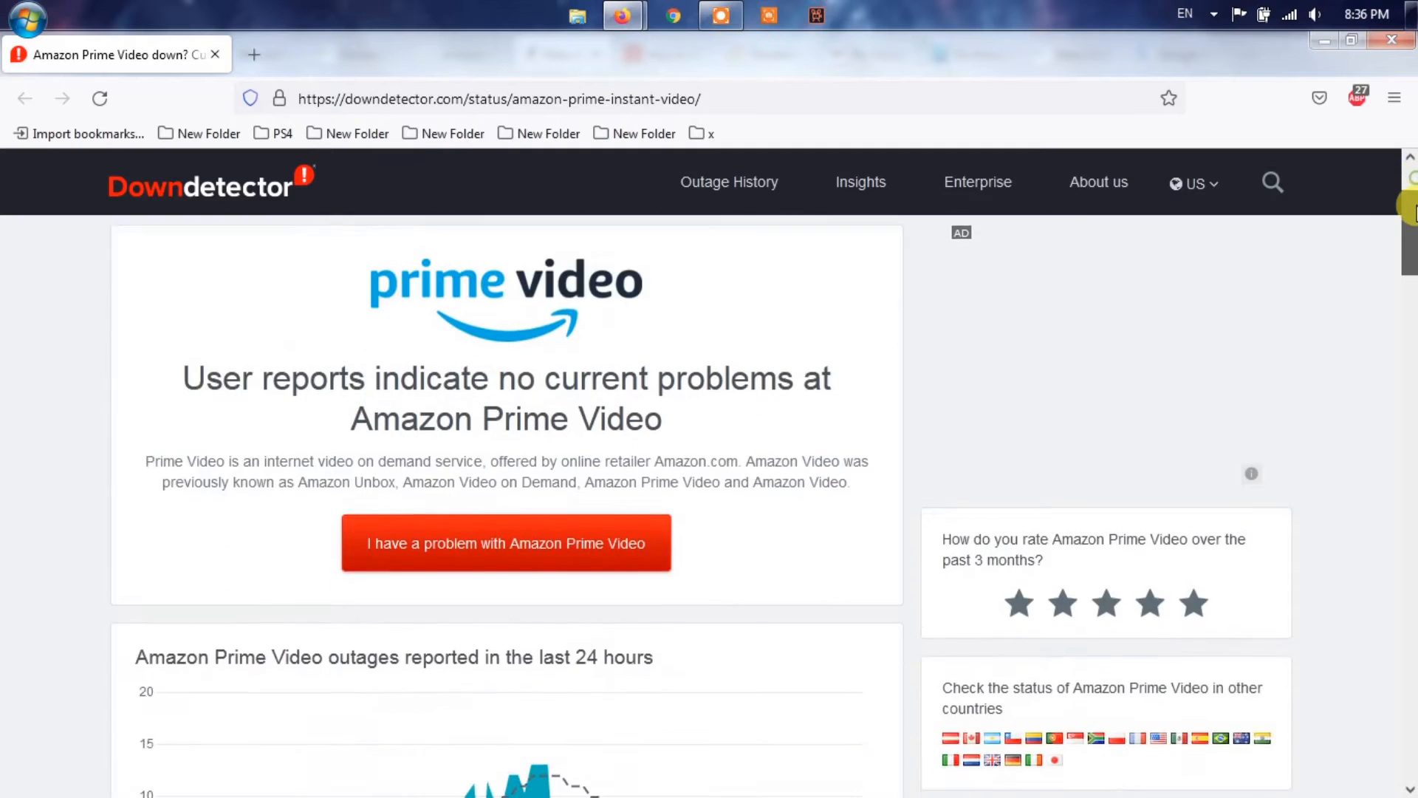
scroll(down, 3)
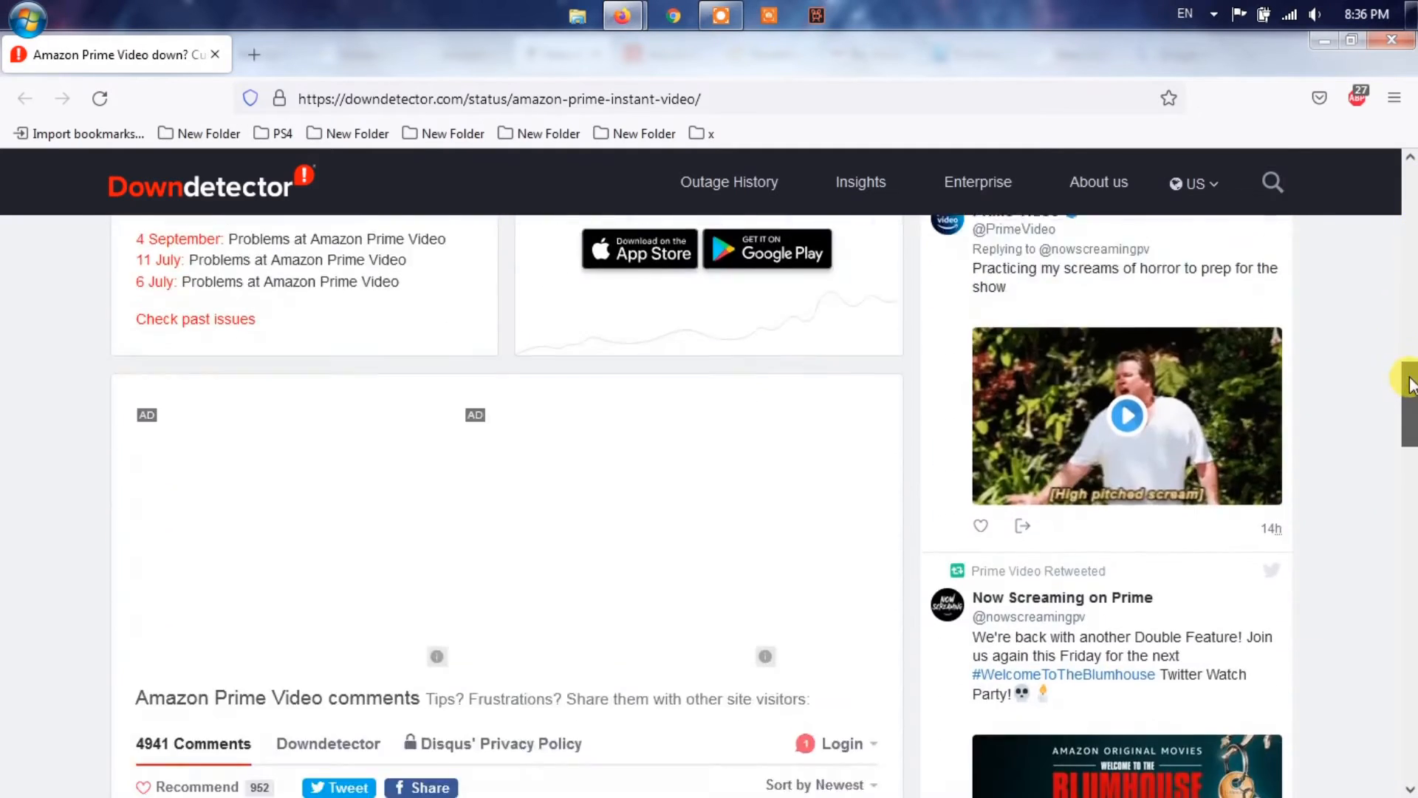
scroll(down, 3)
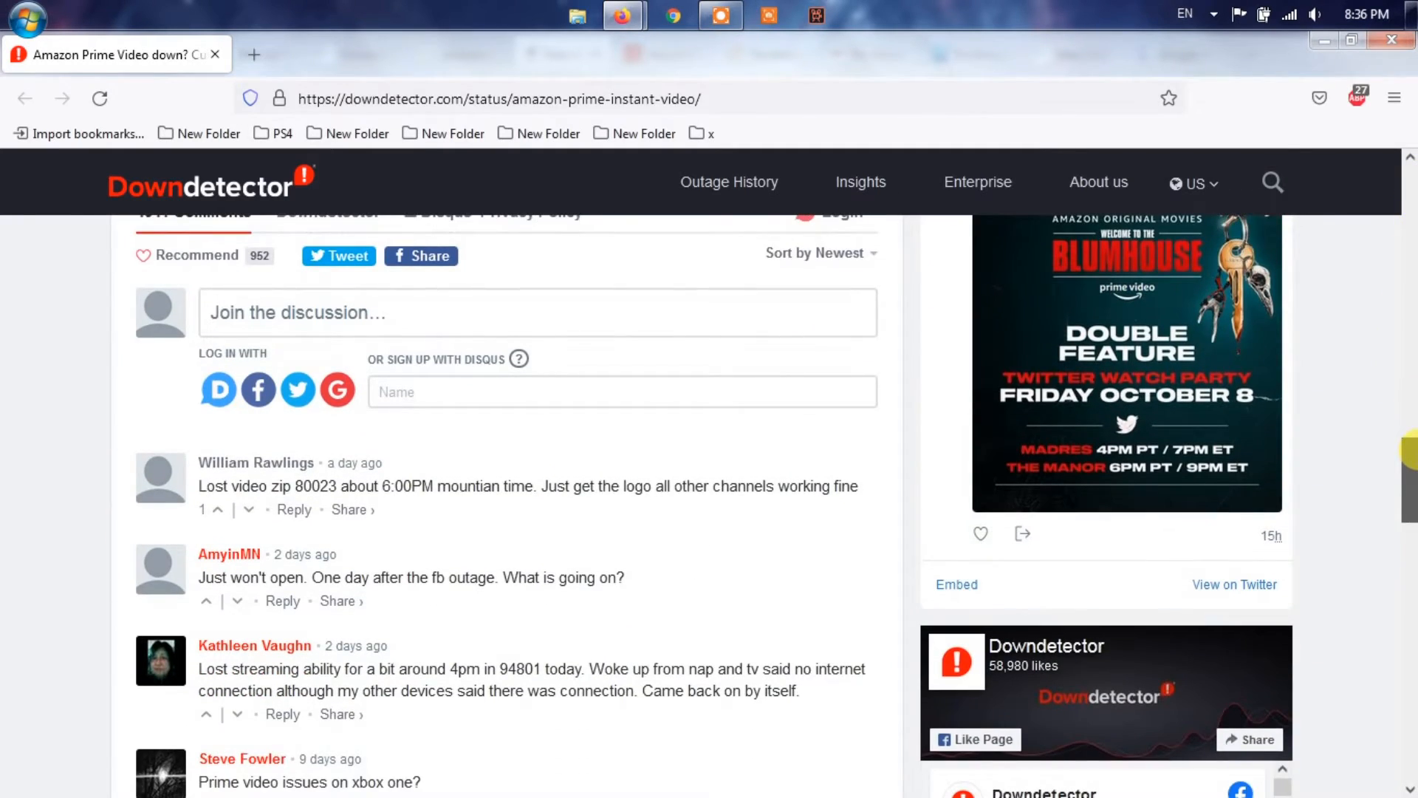
scroll(down, 3)
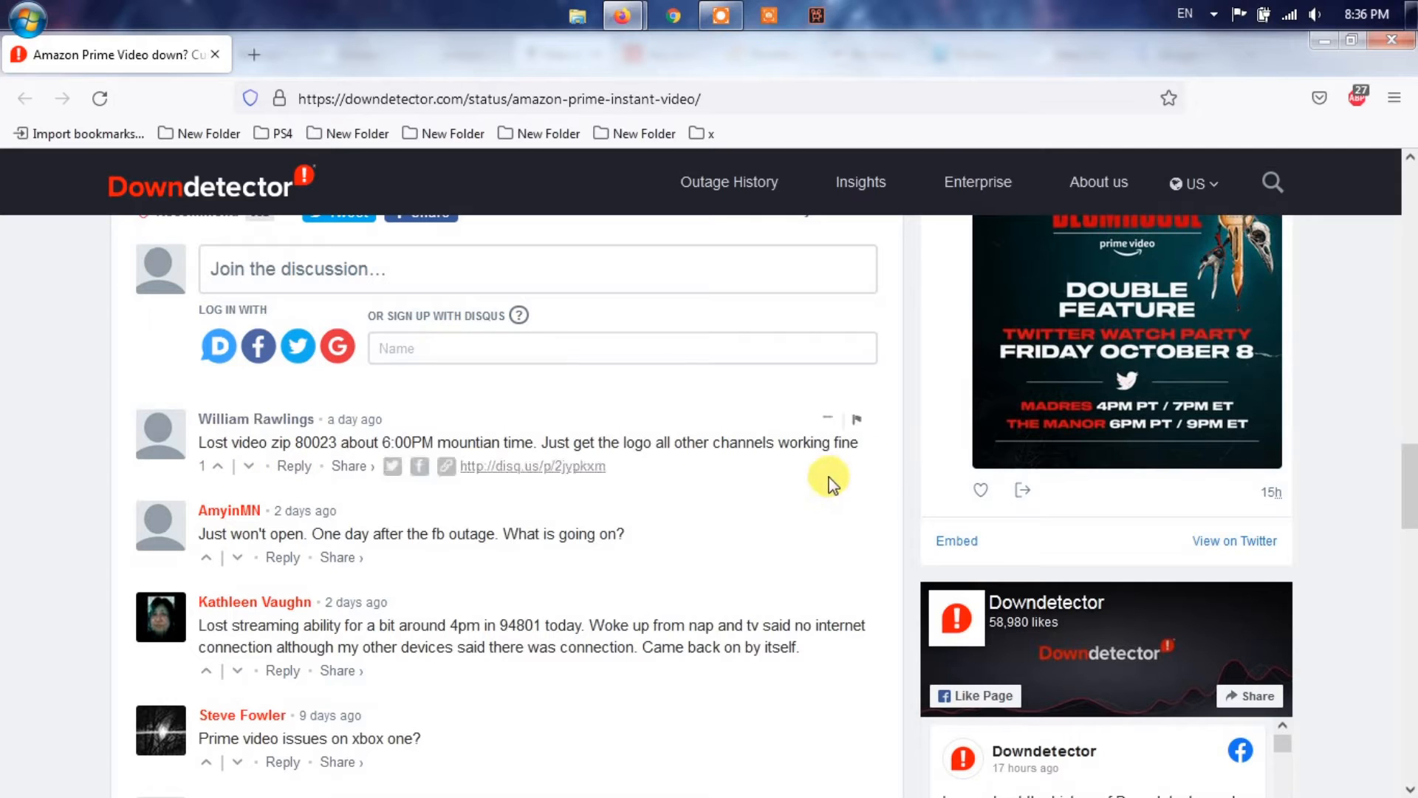
mouse_move(290, 646)
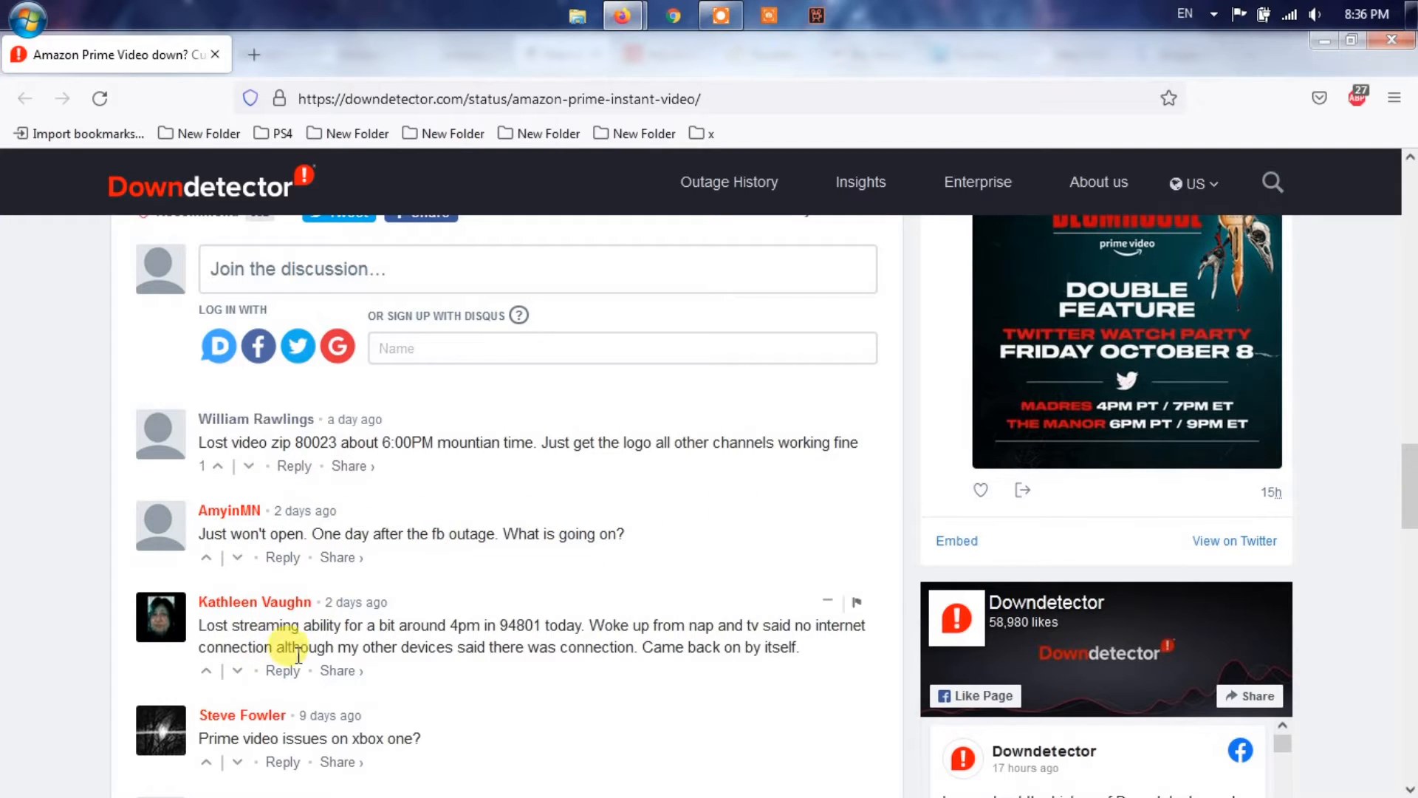
scroll(down, 3)
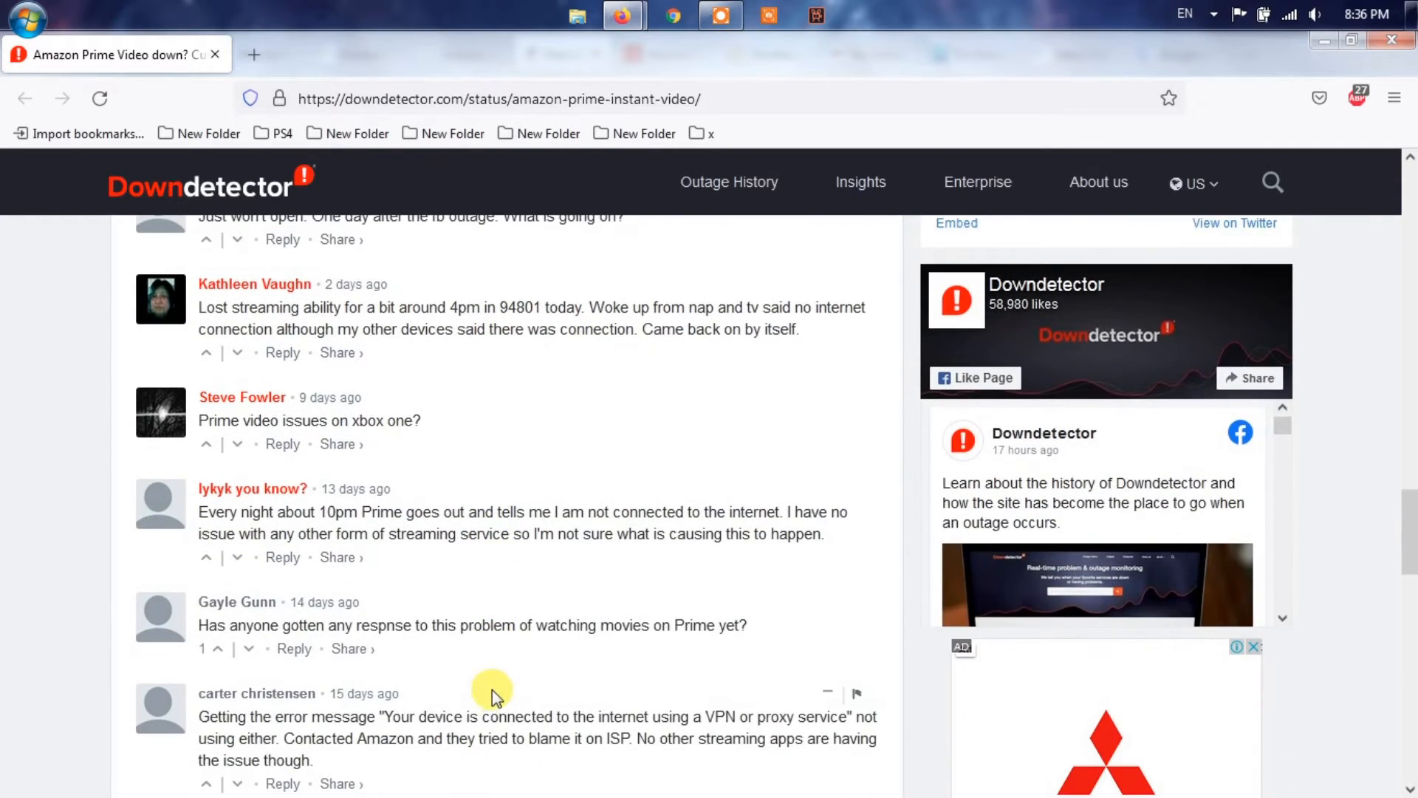
scroll(up, 3)
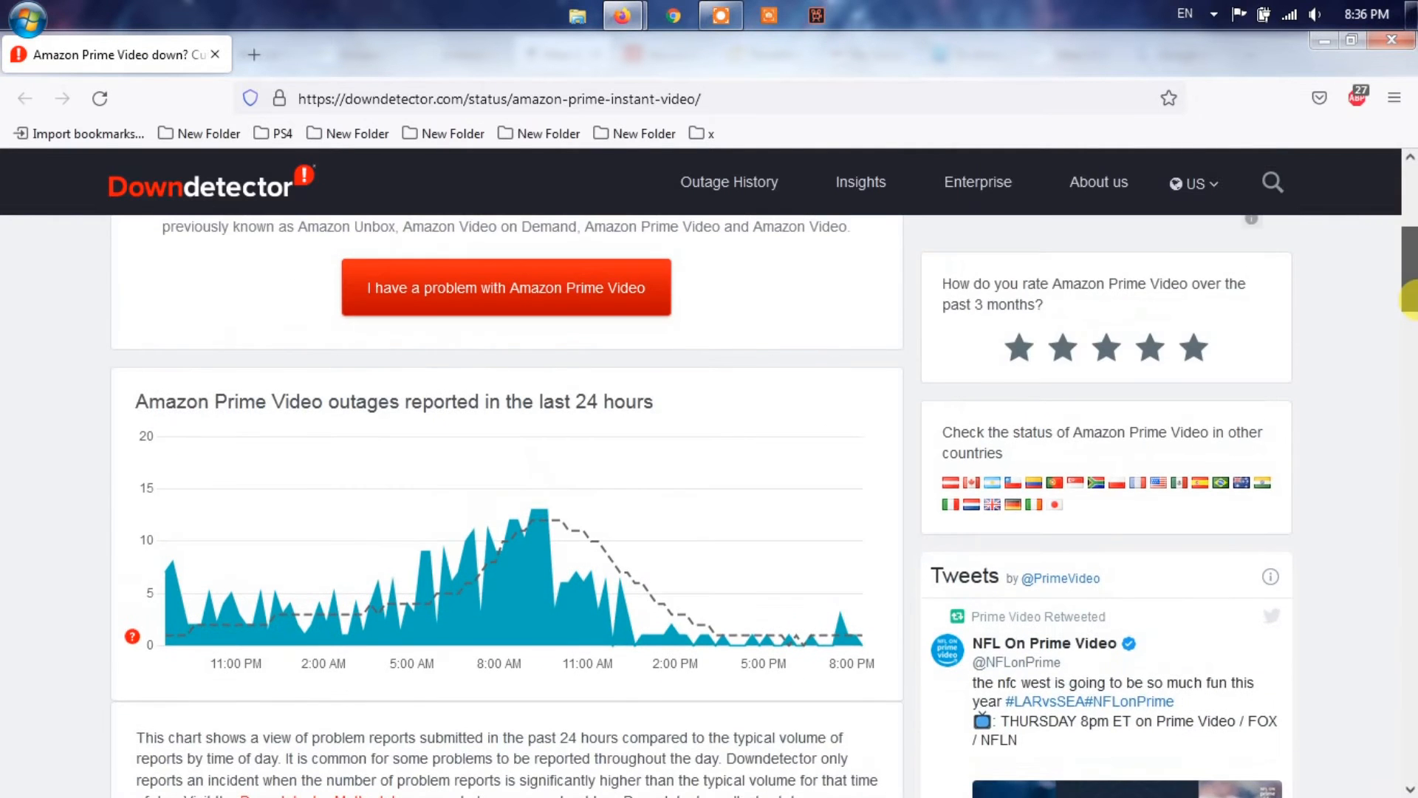
scroll(up, 3)
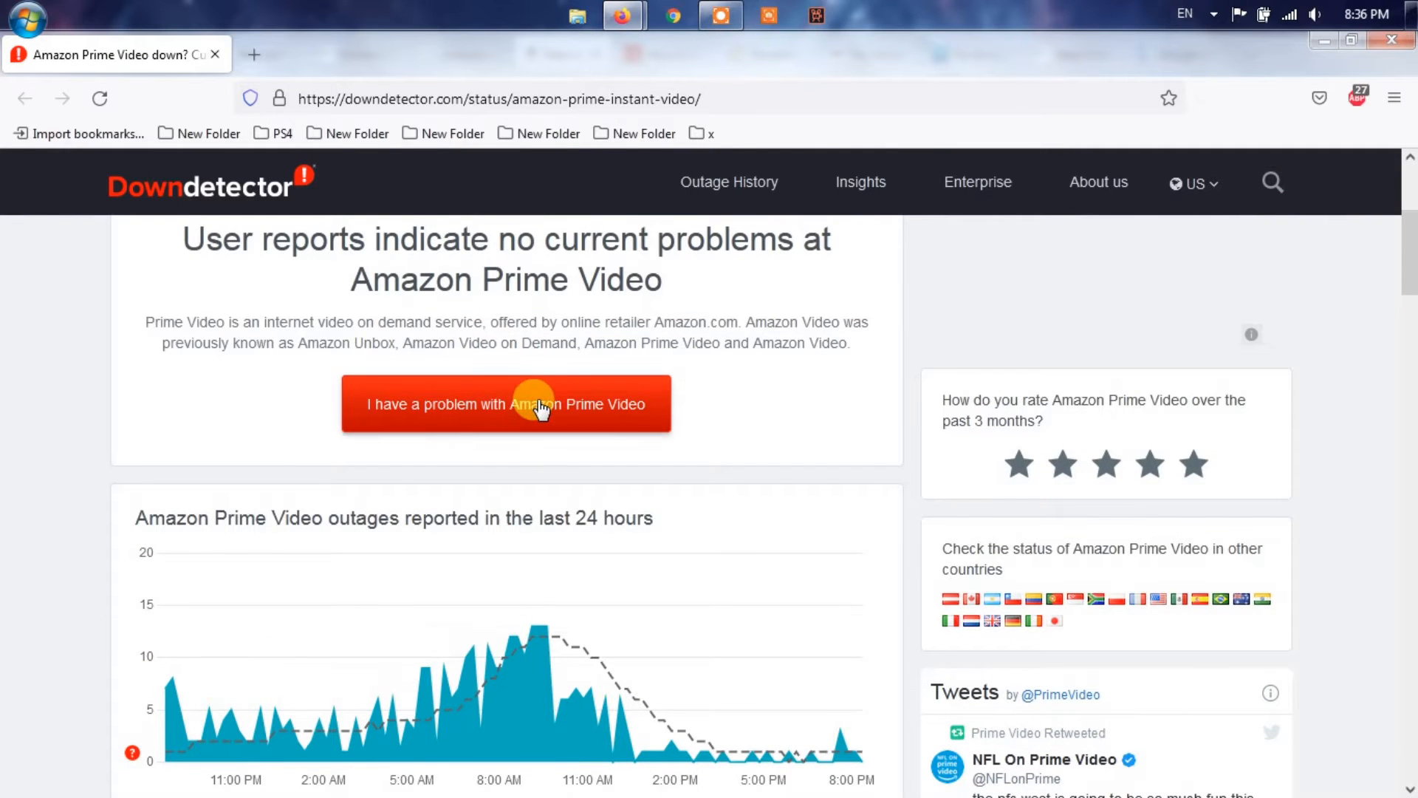
scroll(up, 3)
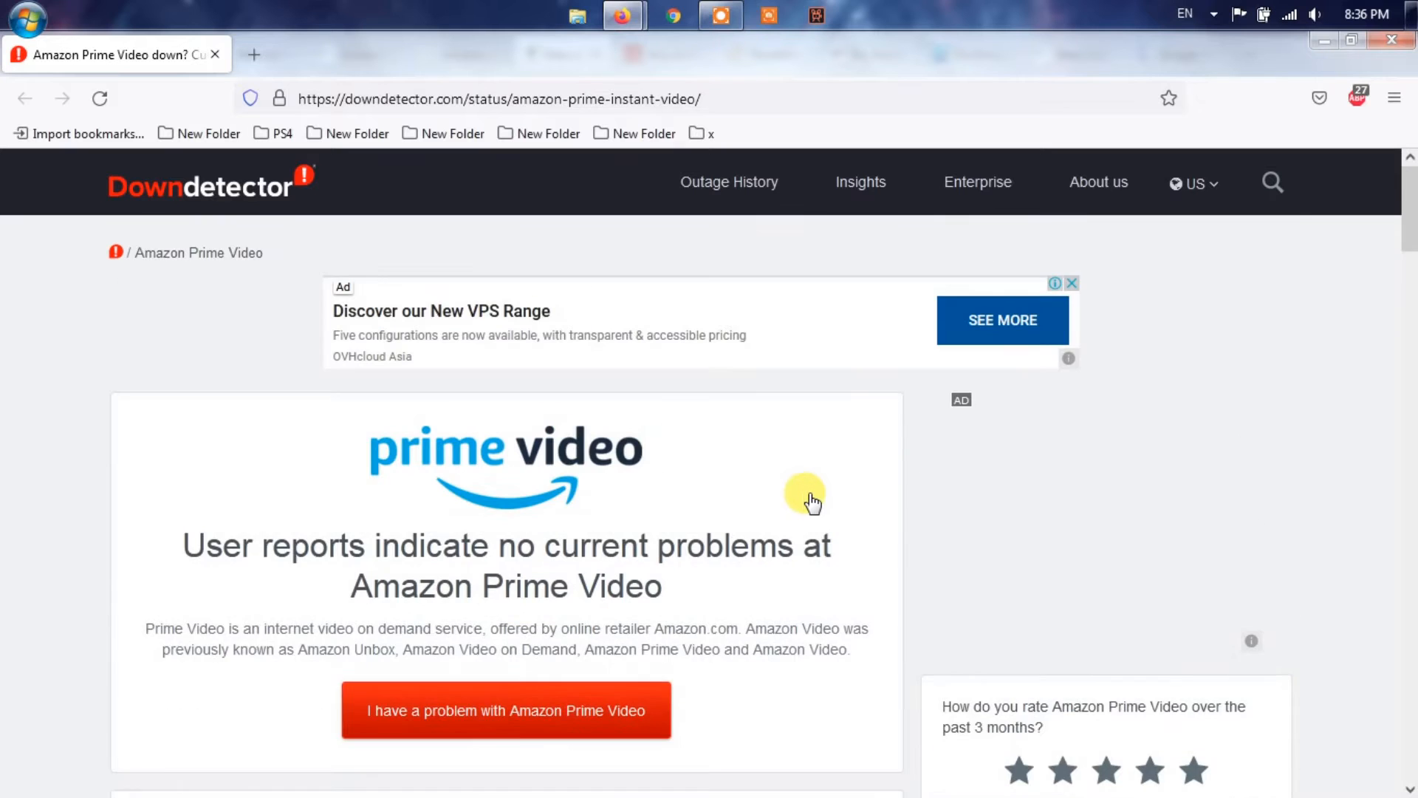
scroll(down, 3)
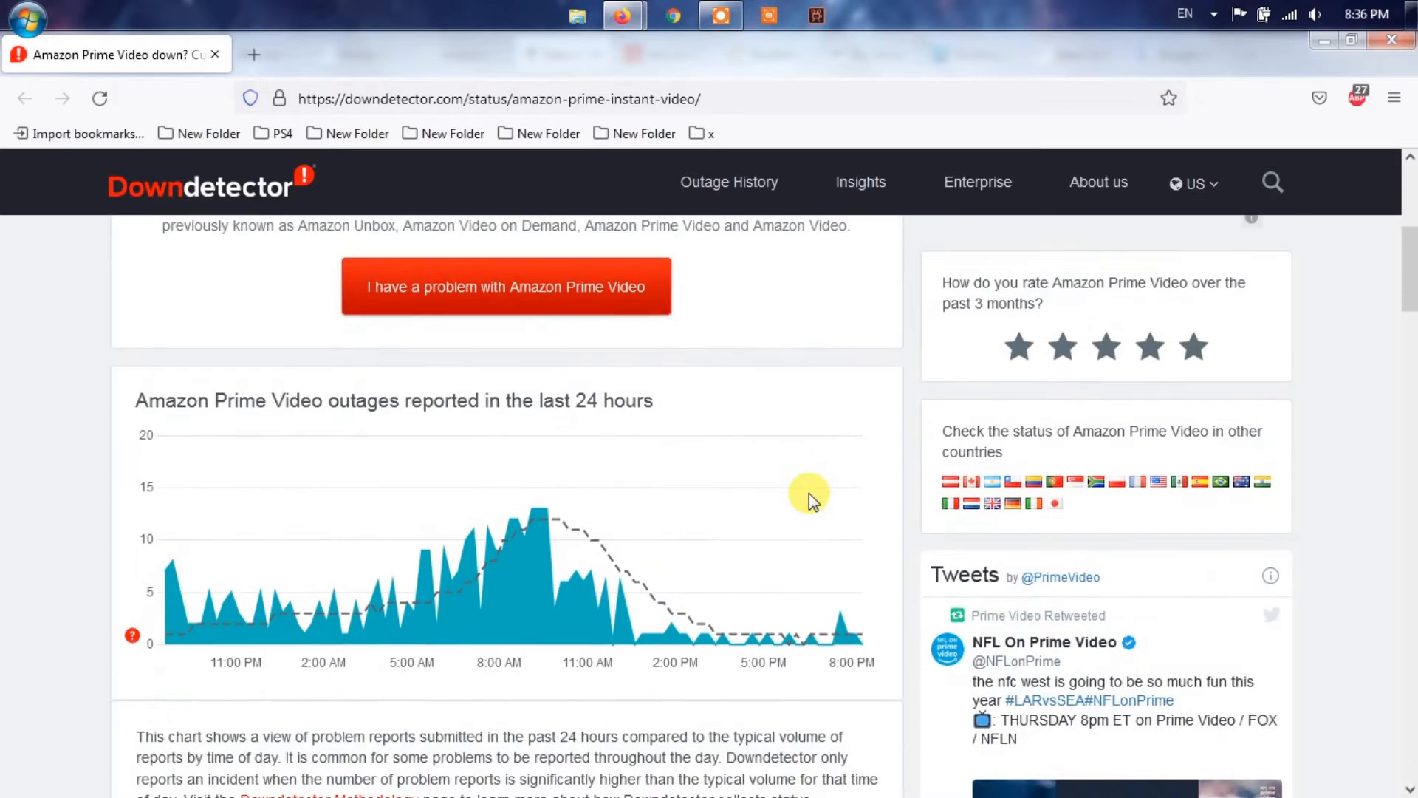
scroll(up, 3)
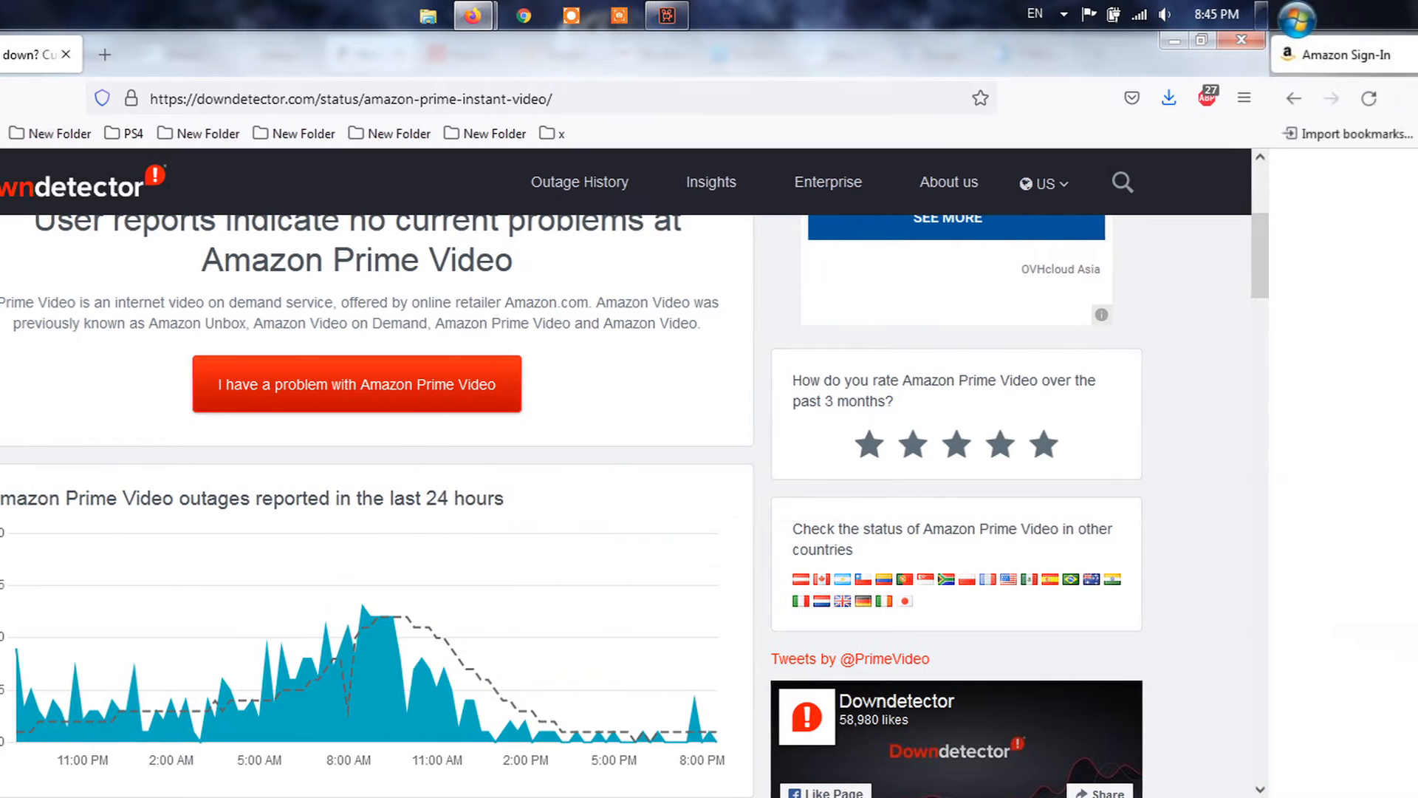
Sign in with the account password, declining Firefox's offer to save it, and re-enter it when prompted
click(1340, 54)
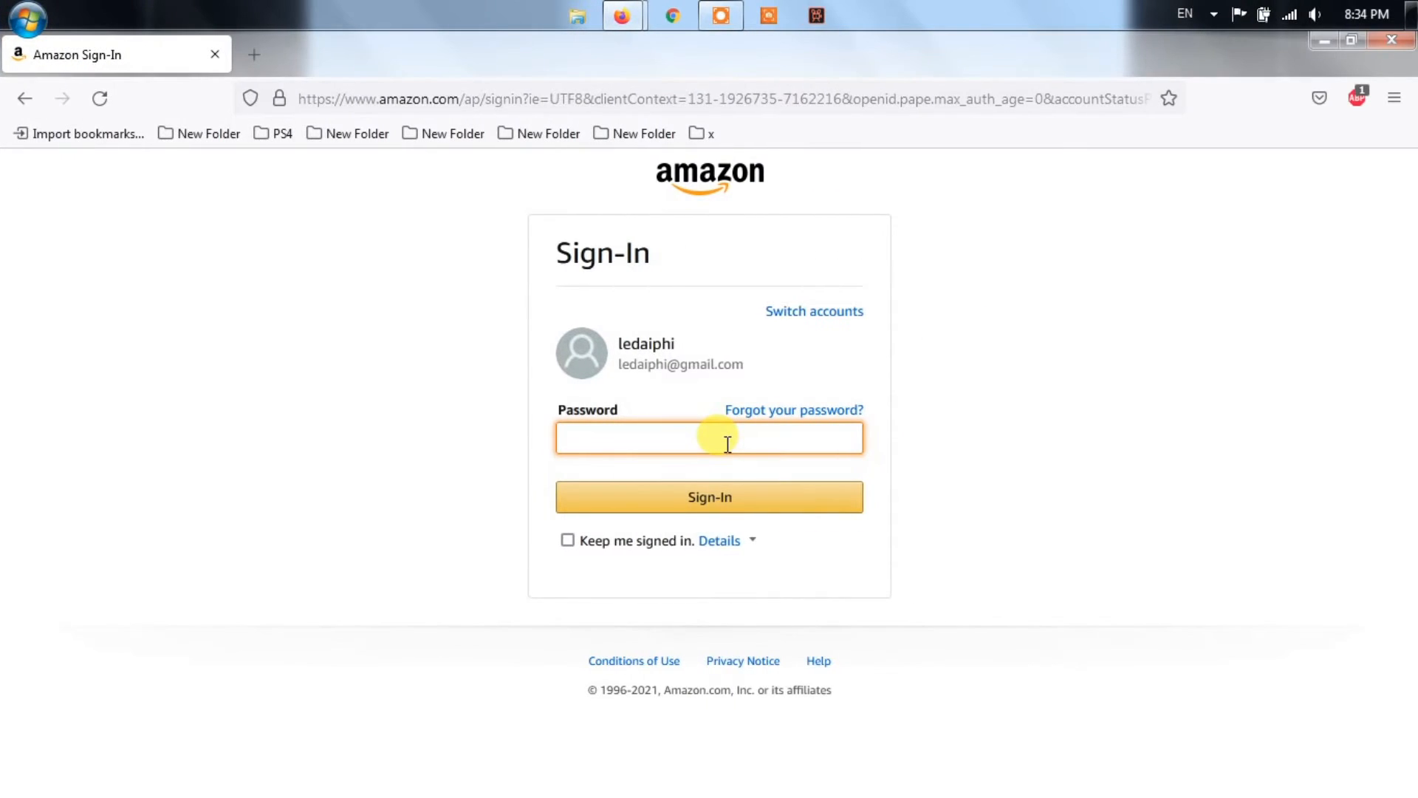
text(password)
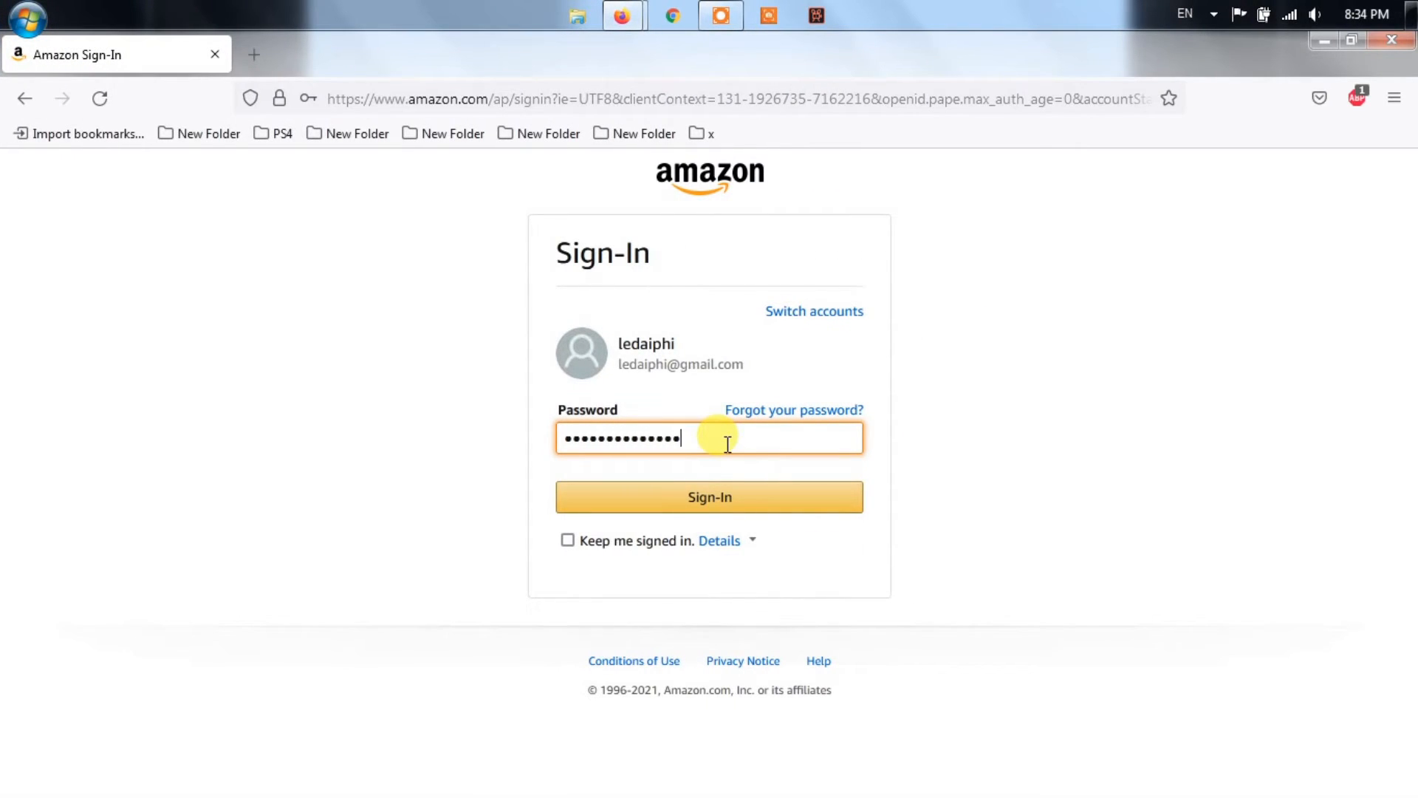
mouse_move(764, 505)
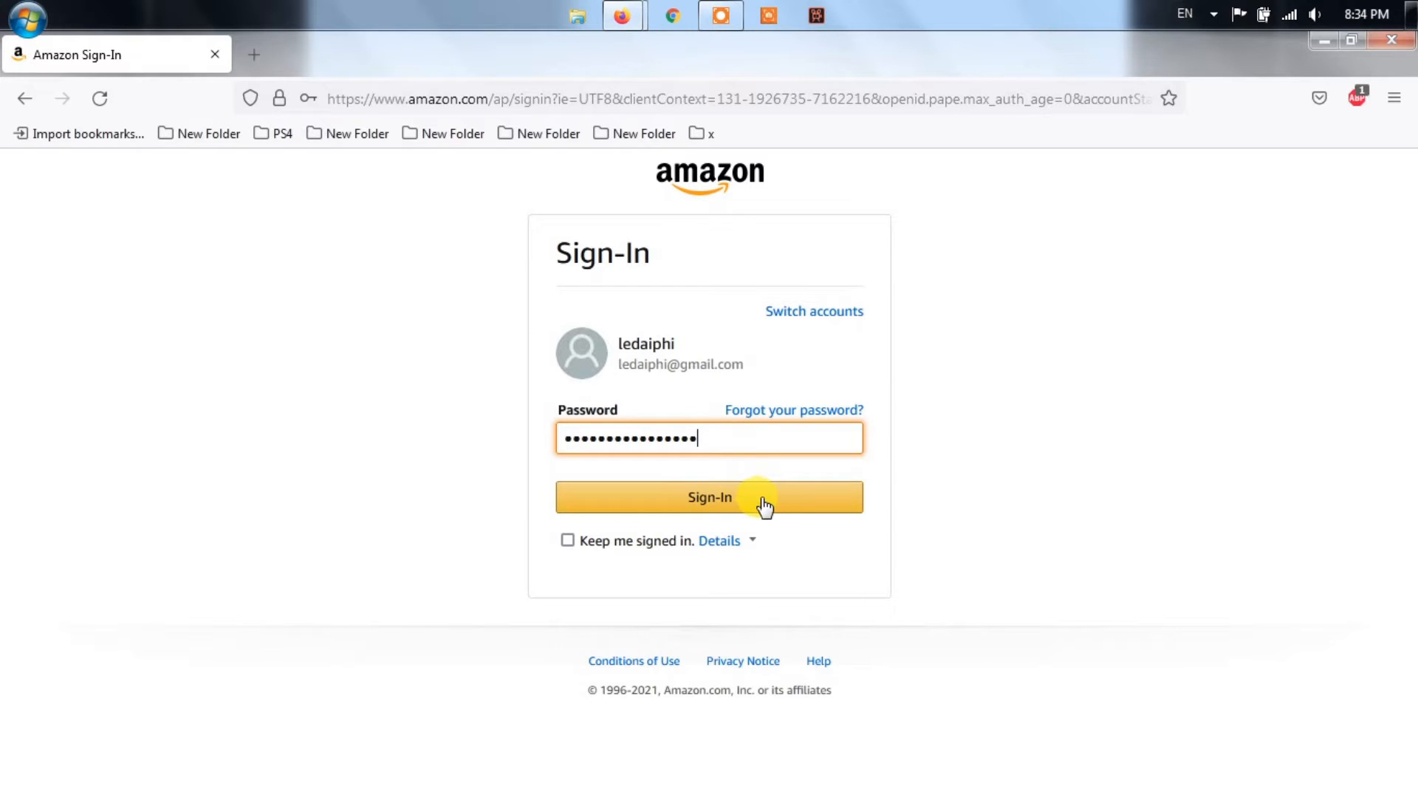
click(709, 497)
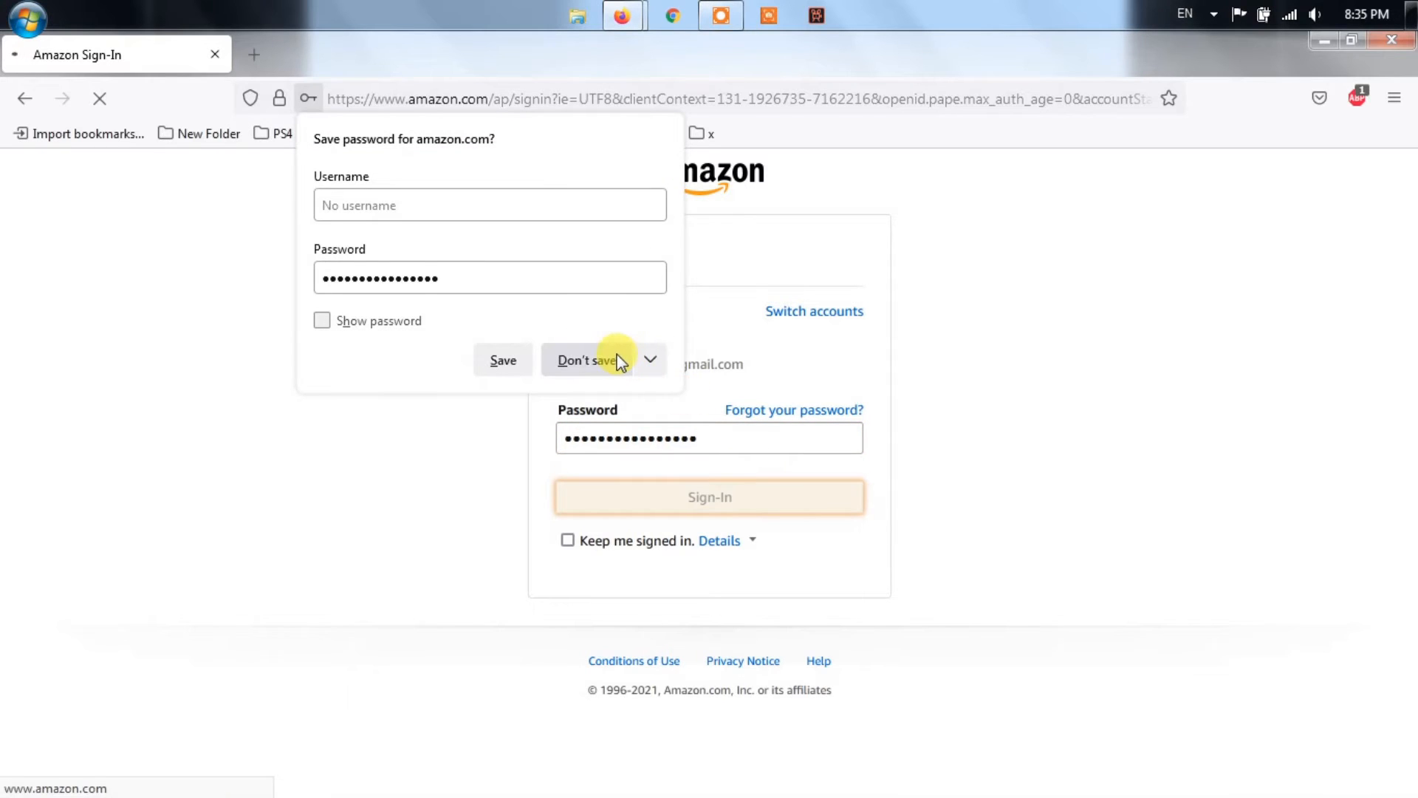
click(588, 359)
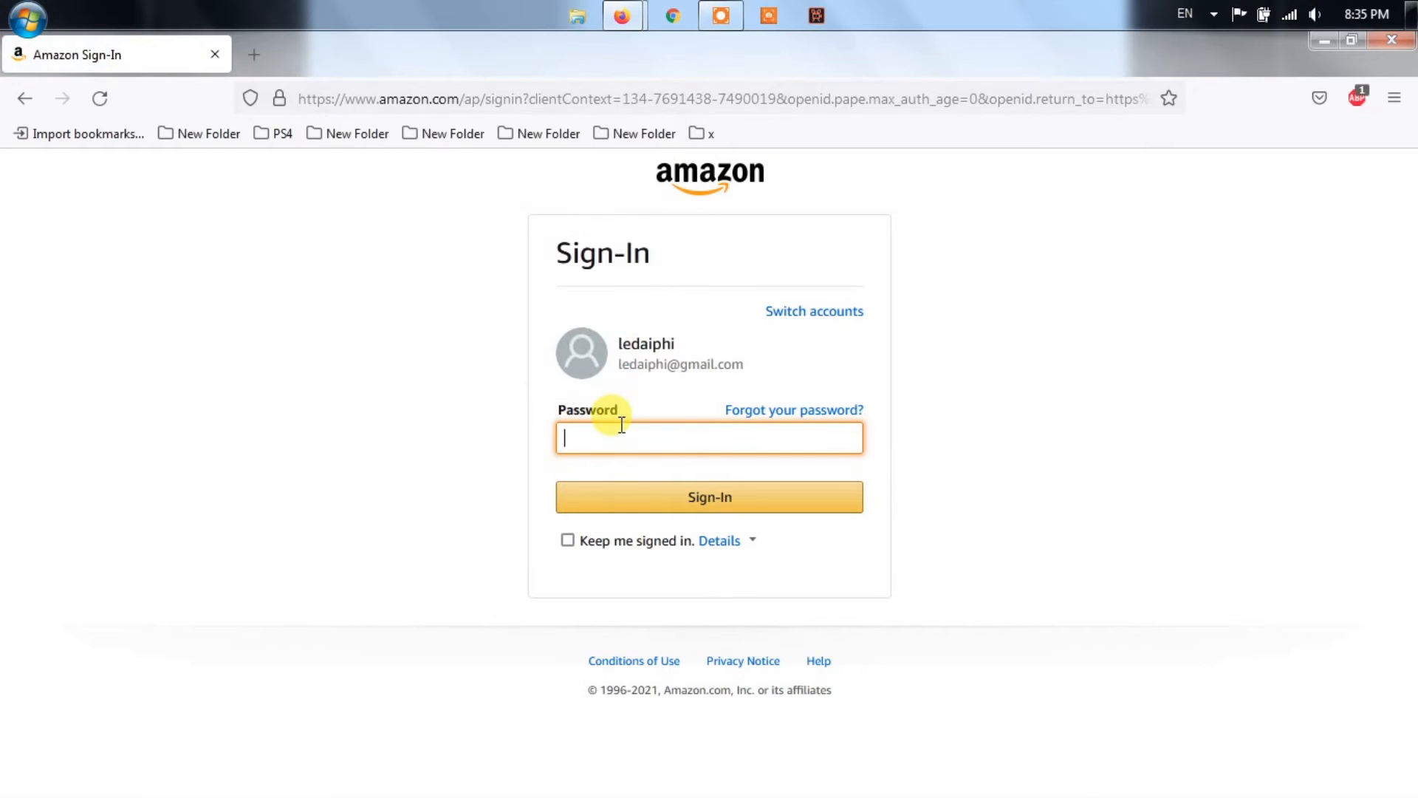
text(password)
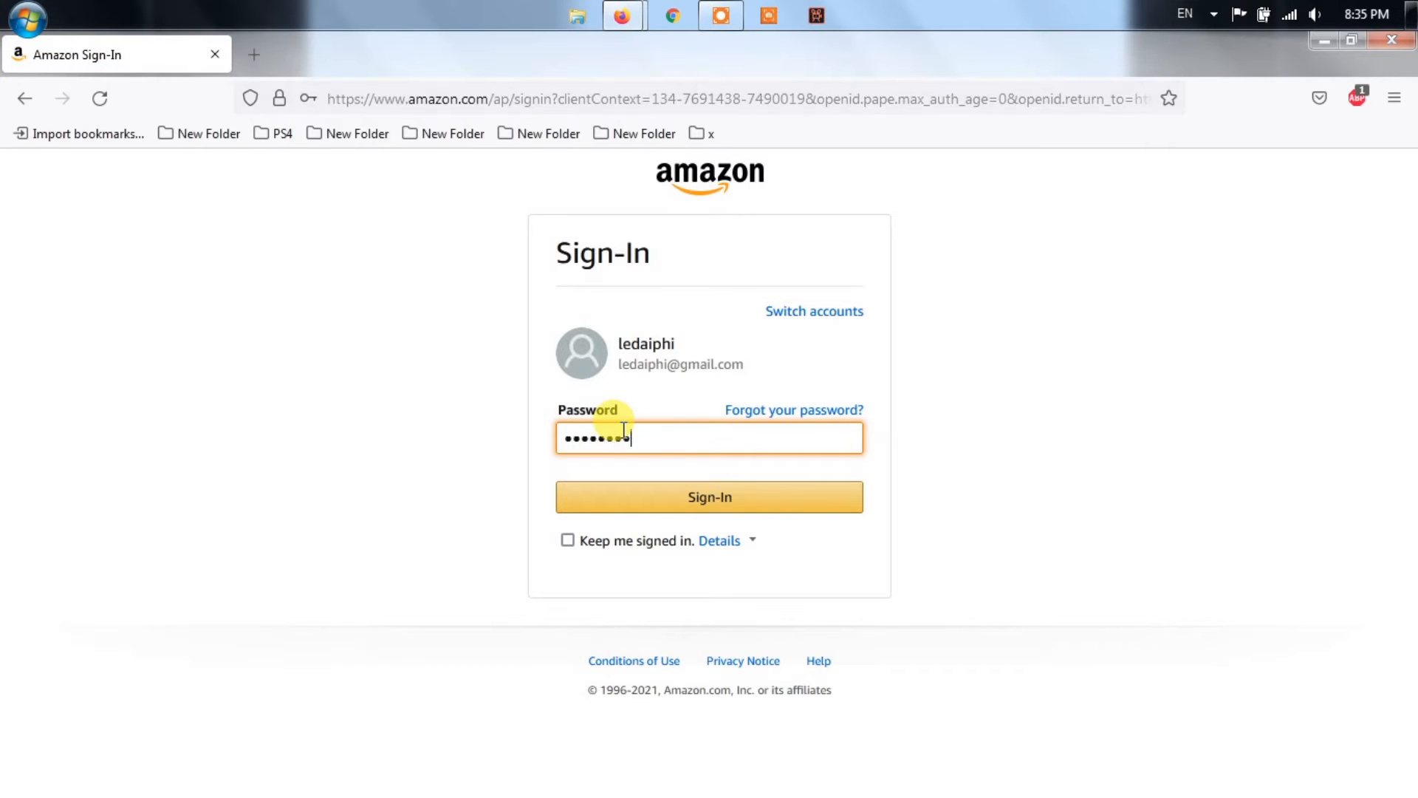
click(709, 497)
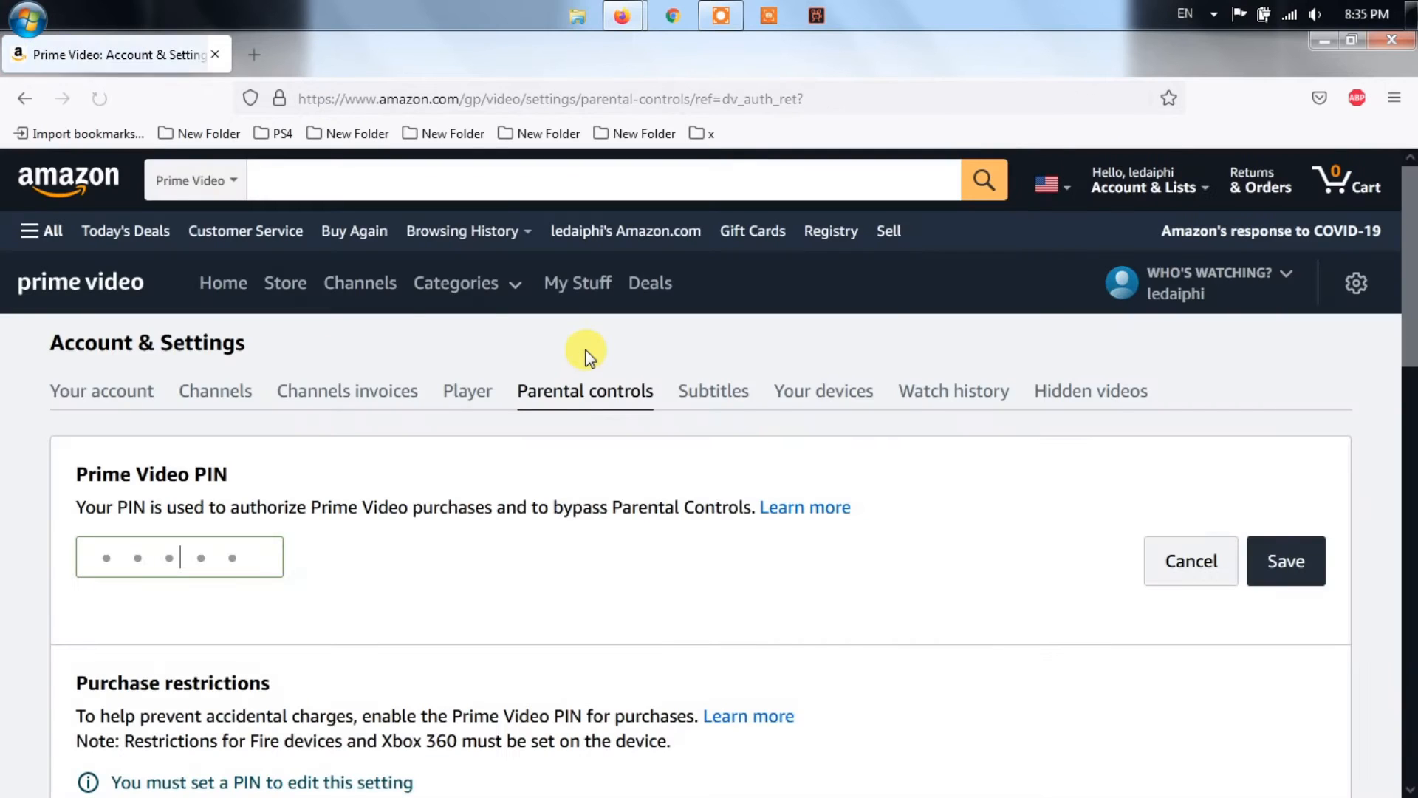
mouse_move(683, 529)
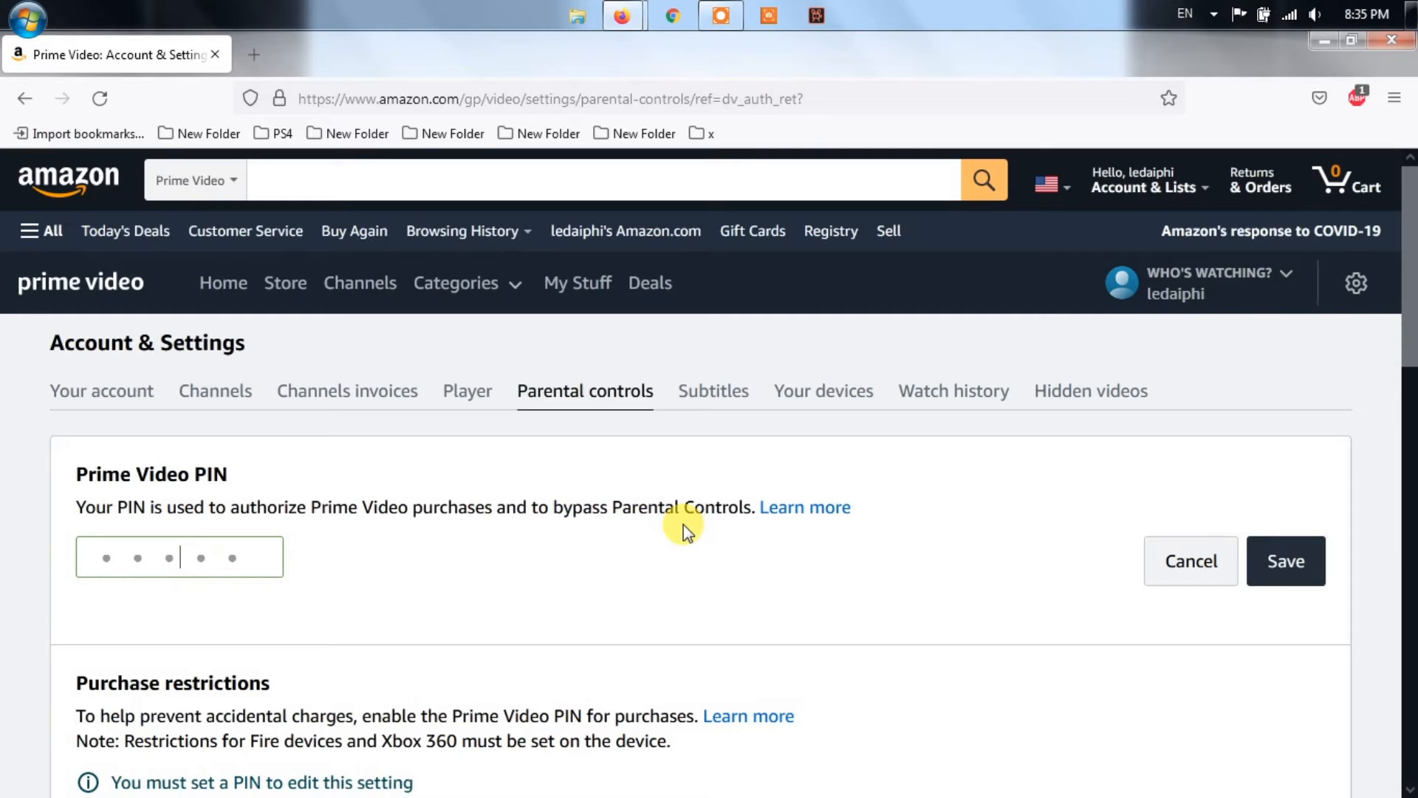
mouse_move(690, 524)
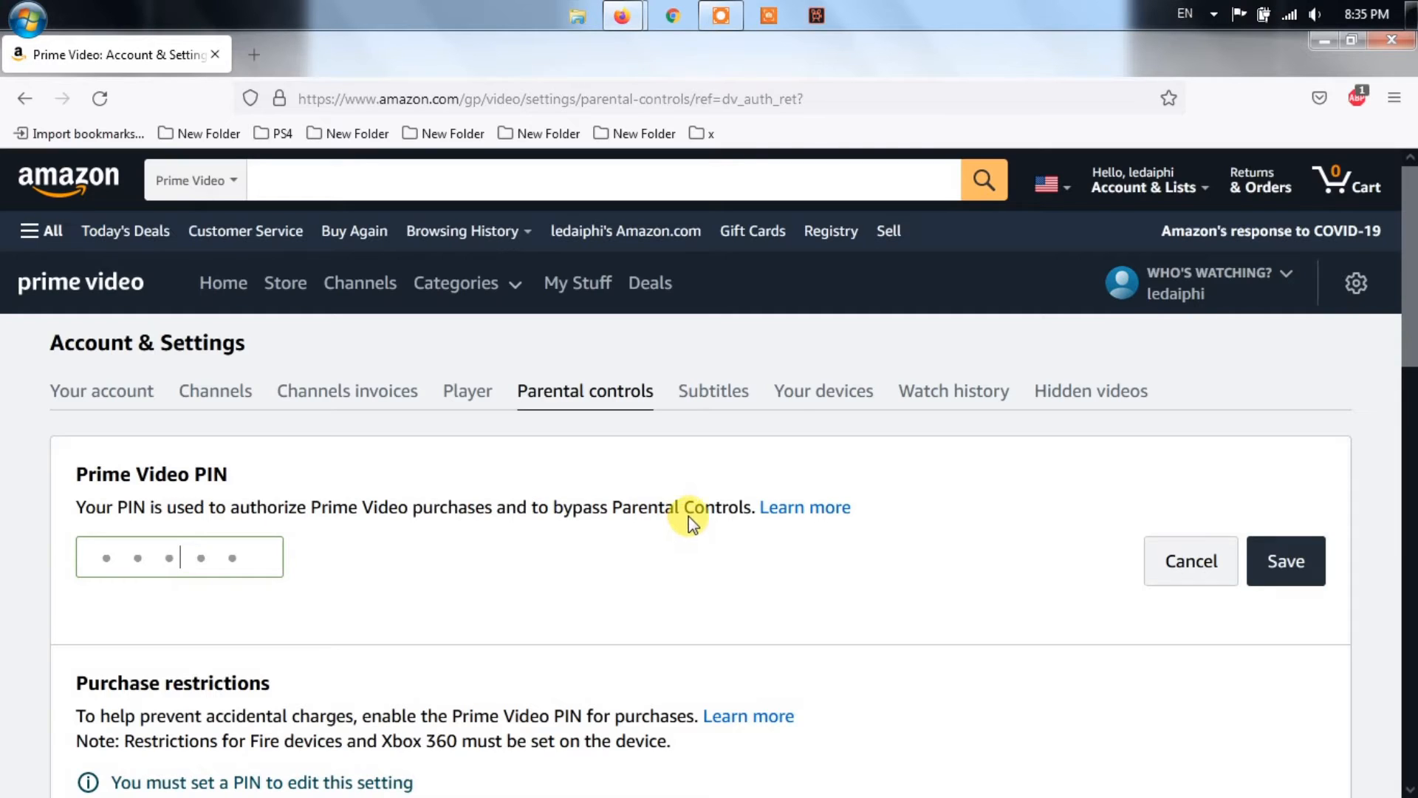
mouse_move(821, 390)
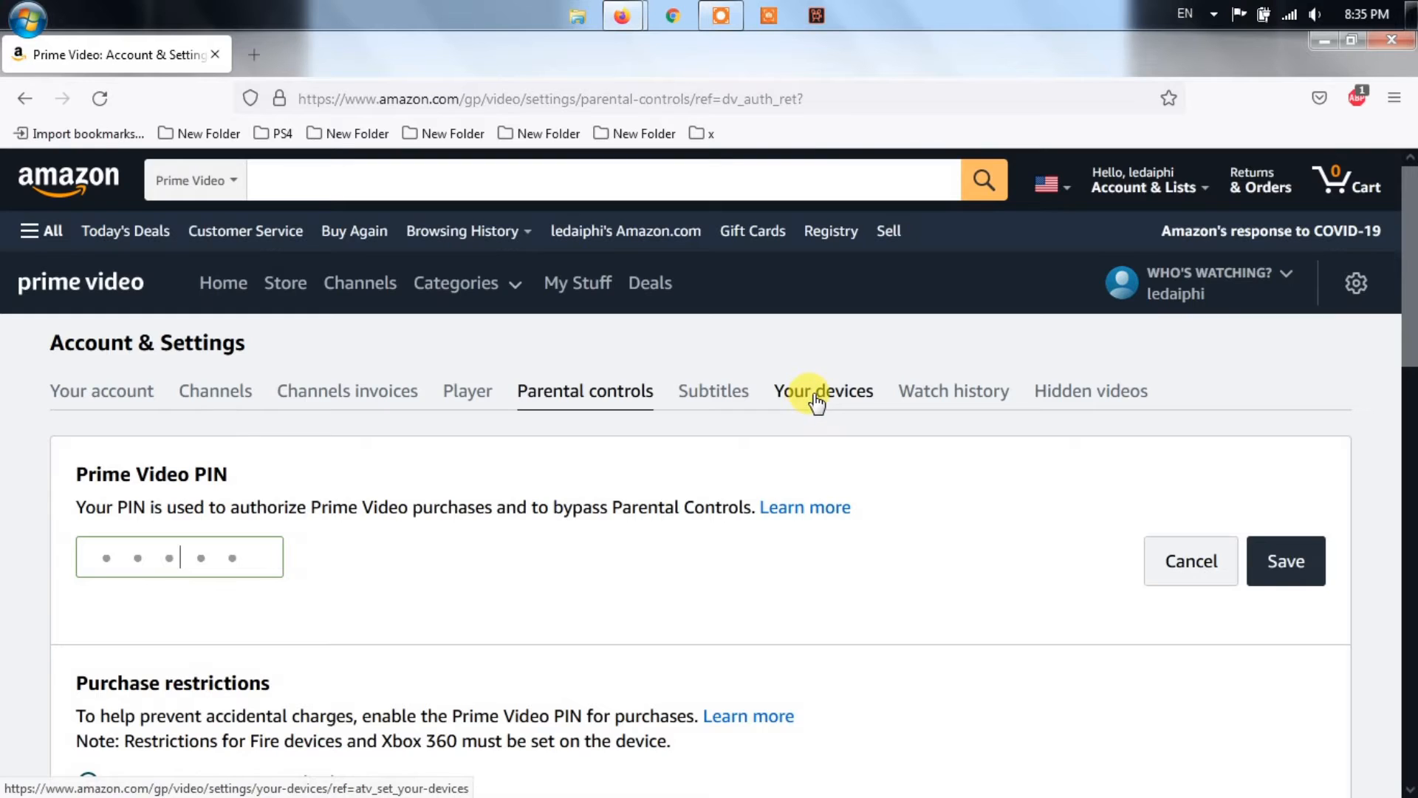
Show the account's registered devices and start deregistering the iPhone
click(823, 390)
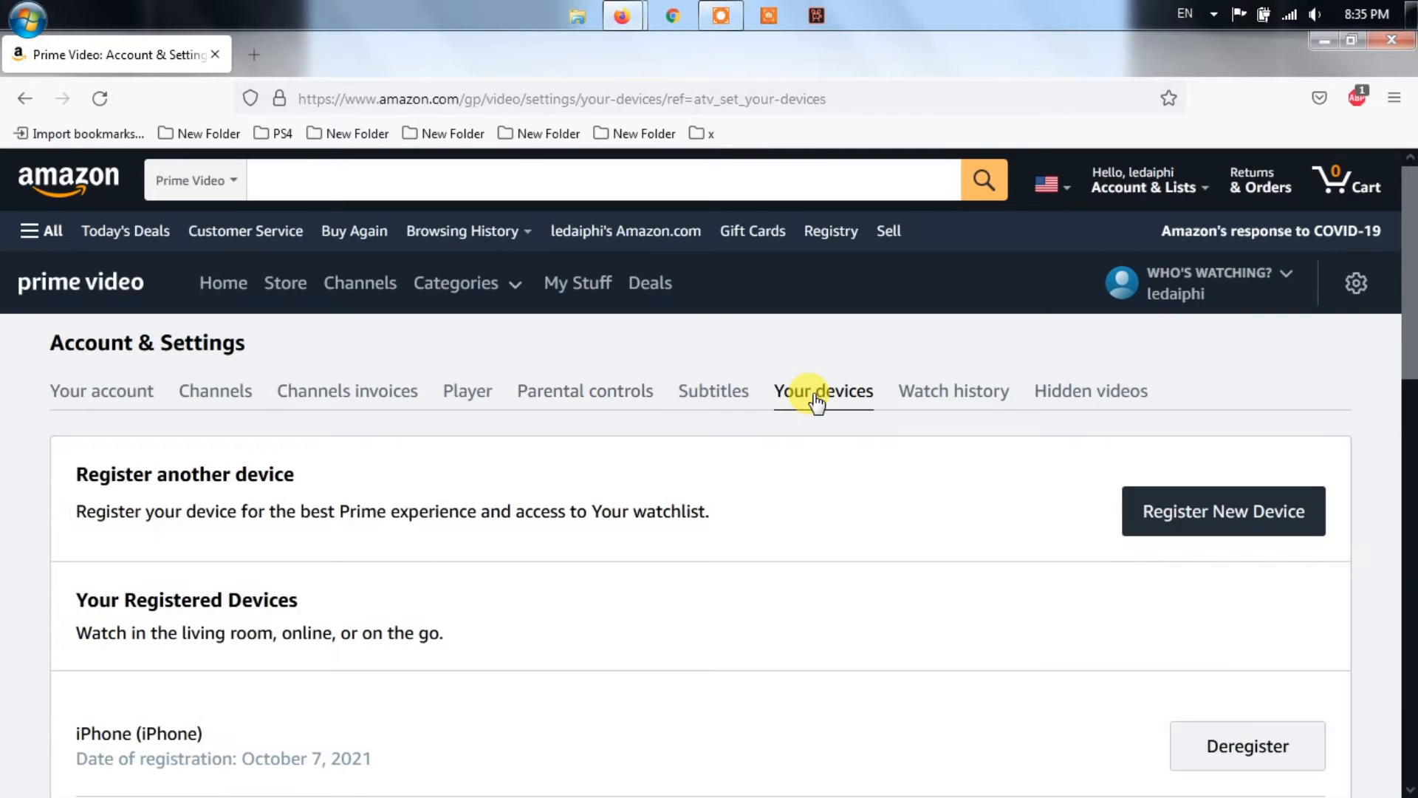
scroll(down, 3)
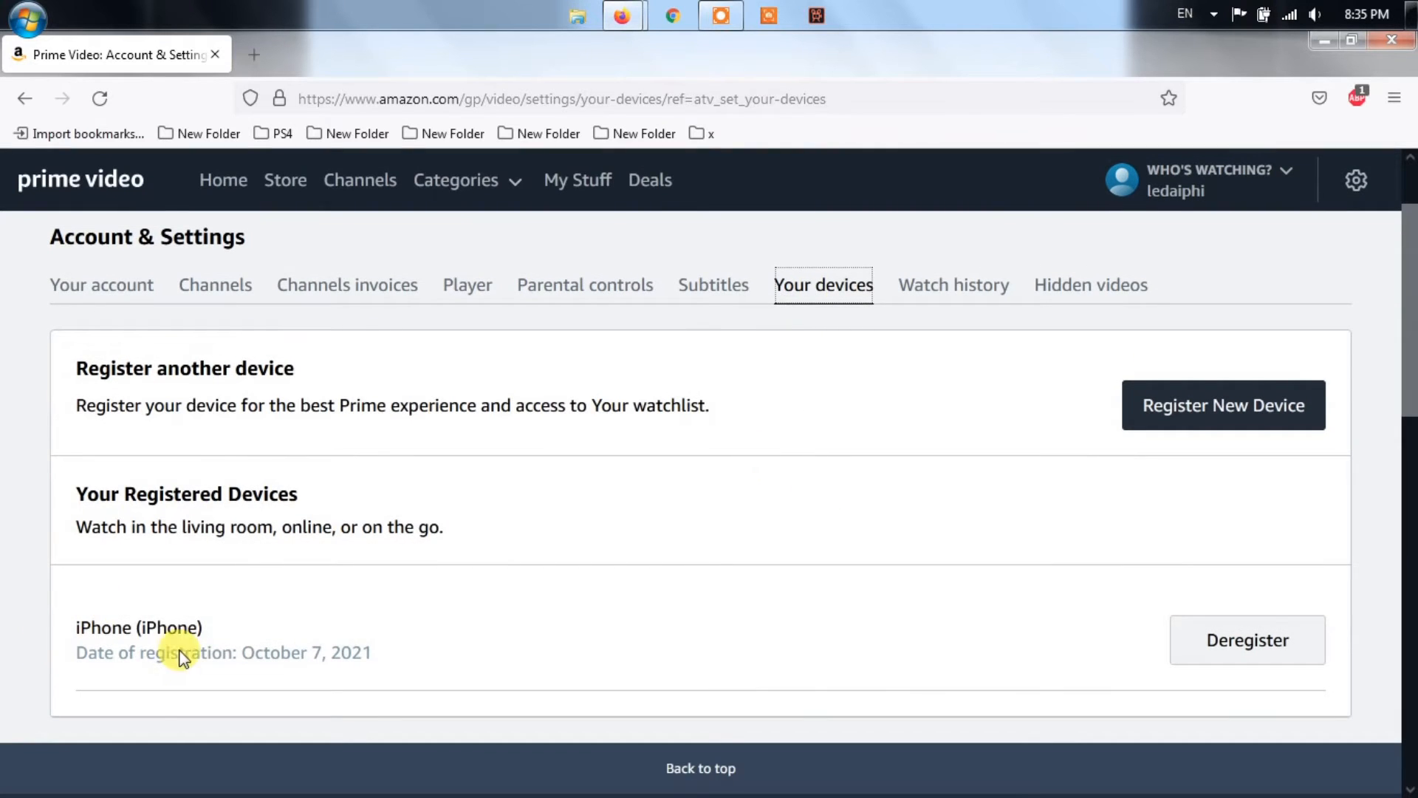
mouse_move(1272, 653)
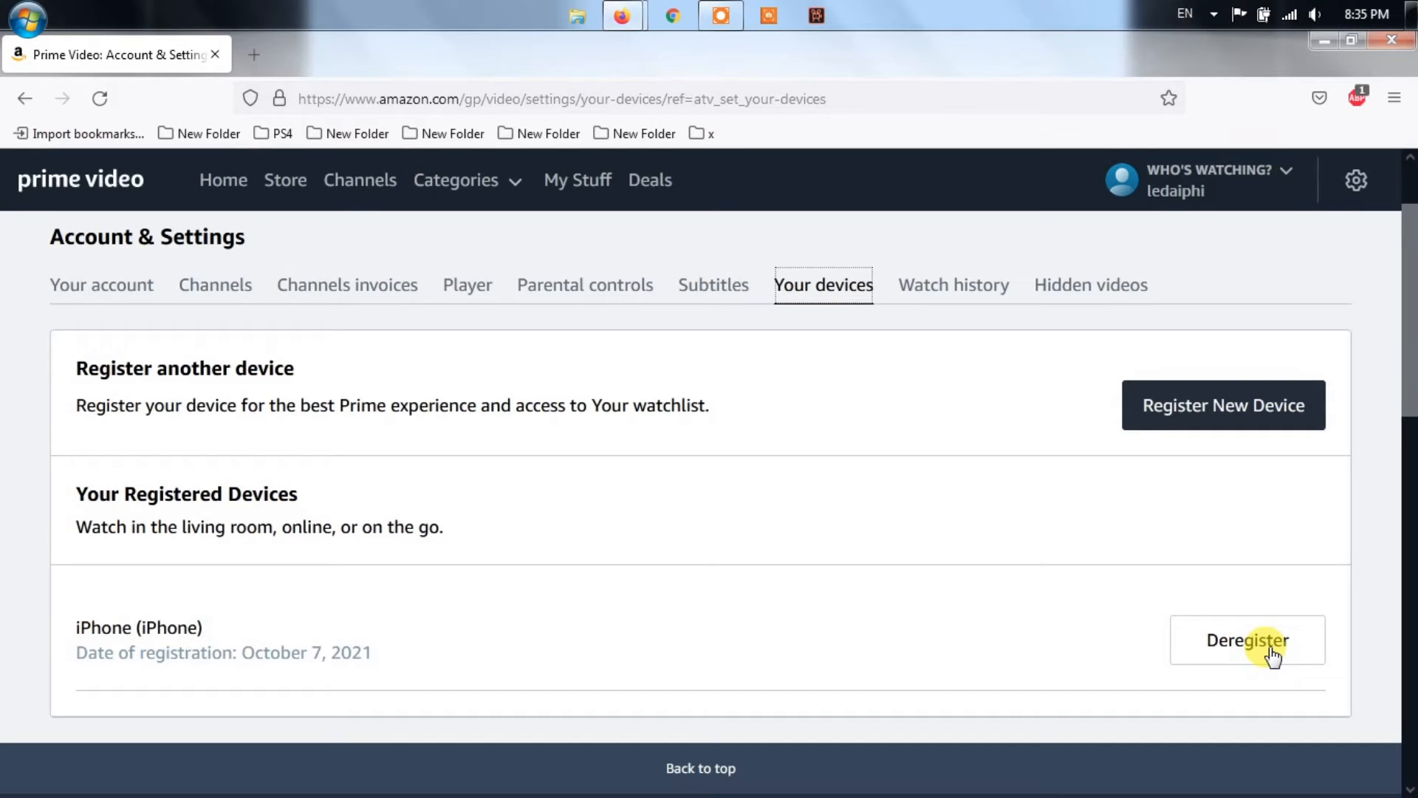
click(1247, 640)
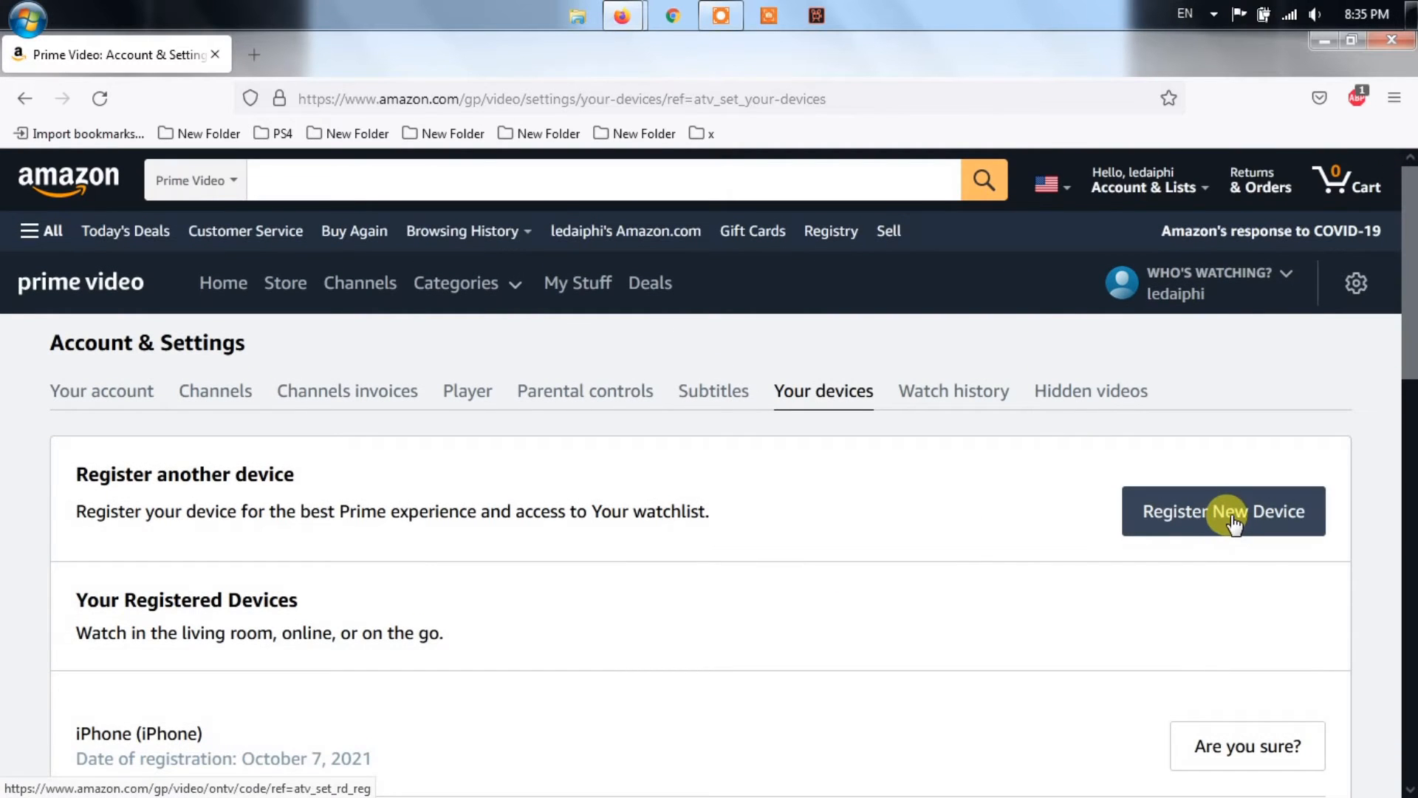
Go to Register New Device to reach the Register a device code page
click(1224, 511)
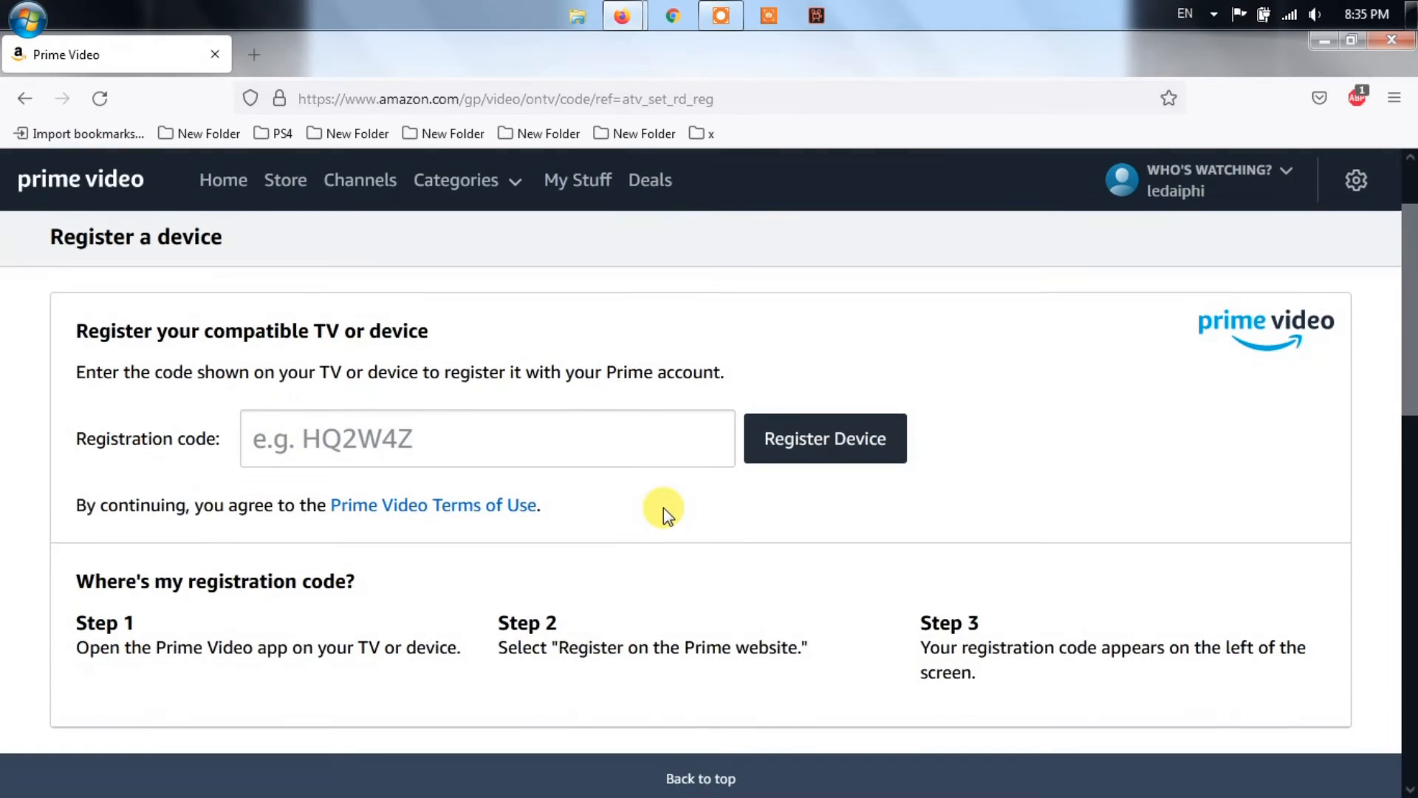
mouse_move(1185, 466)
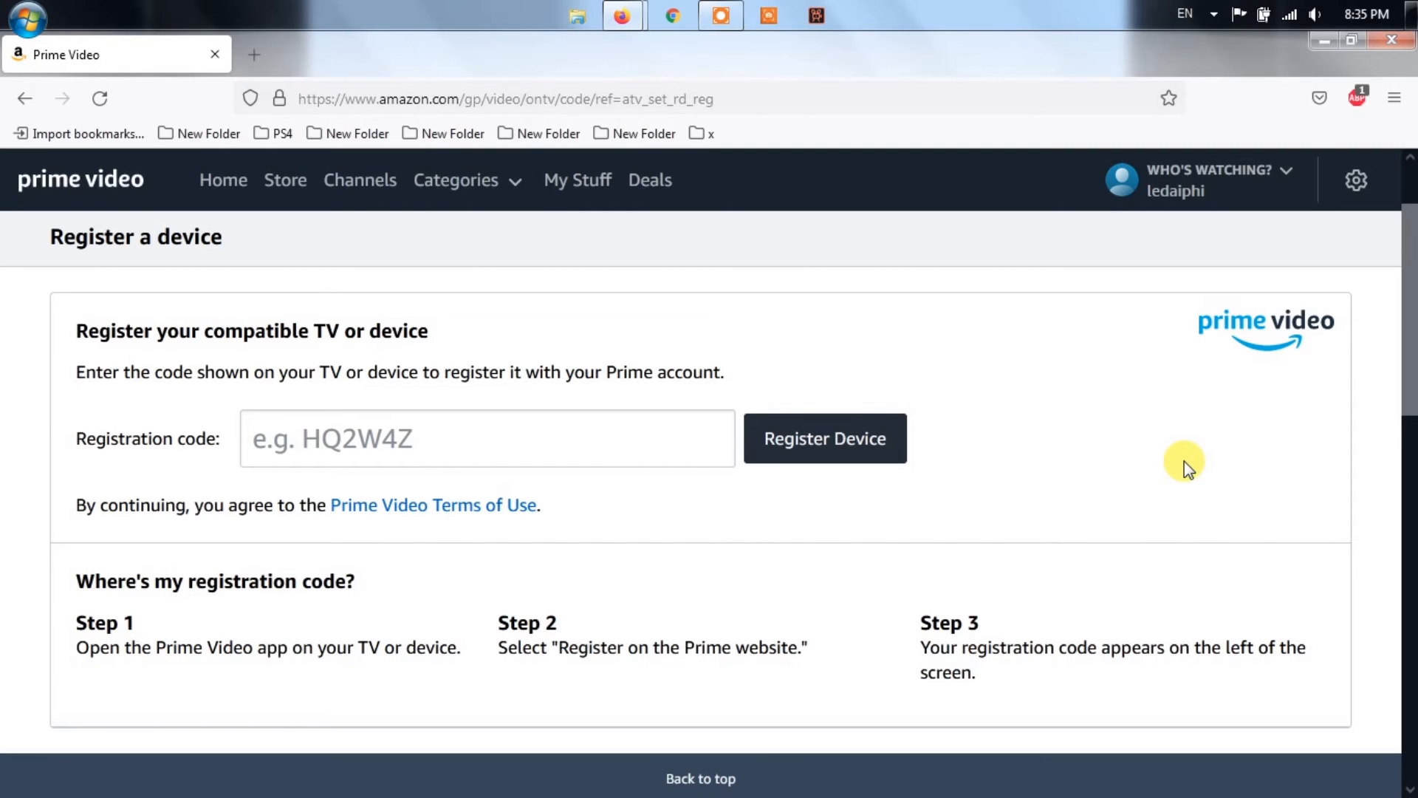
mouse_move(737, 9)
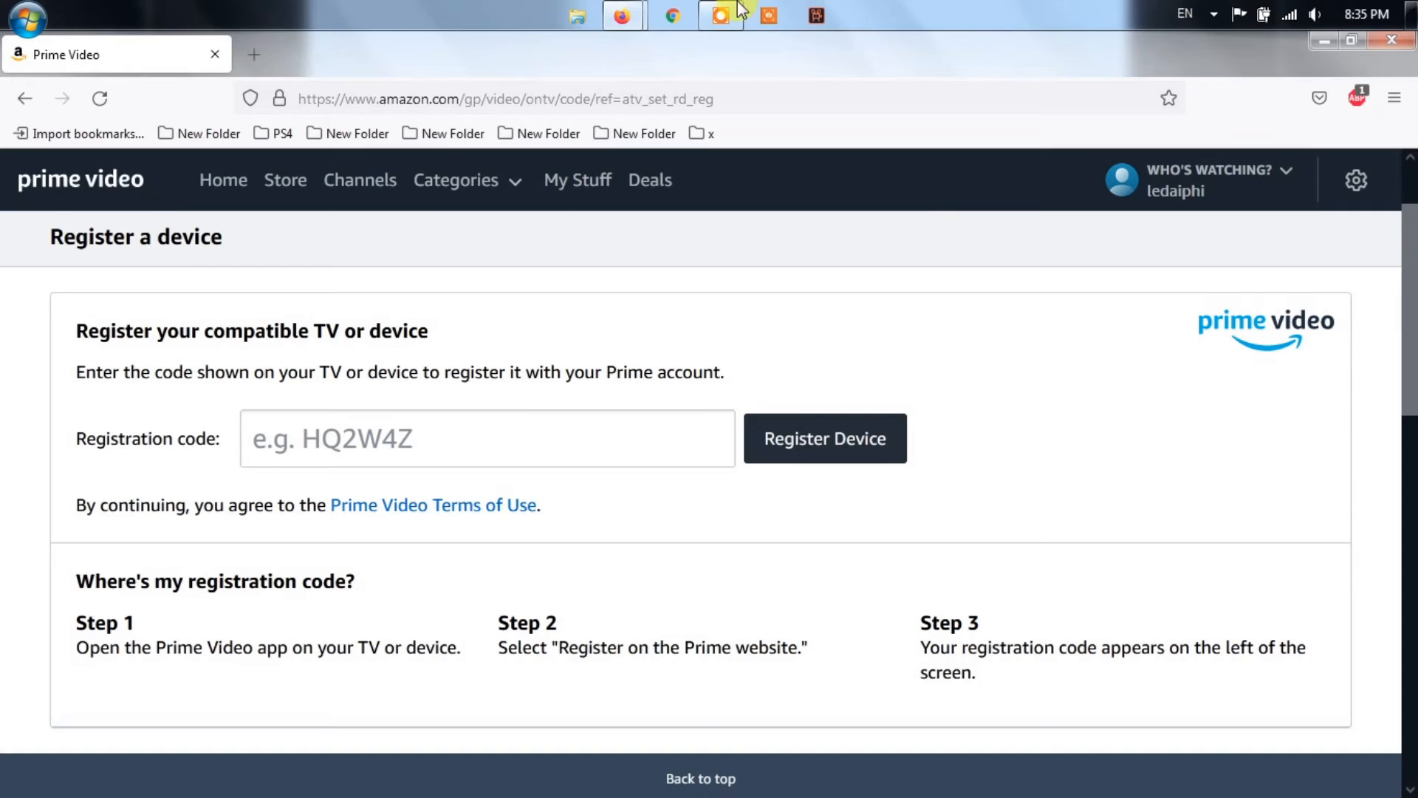